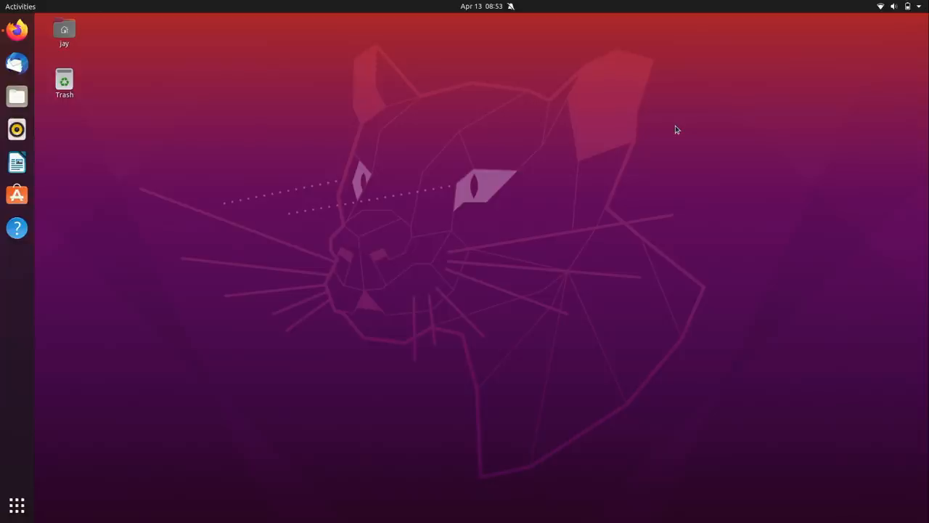
mouse_move(651, 127)
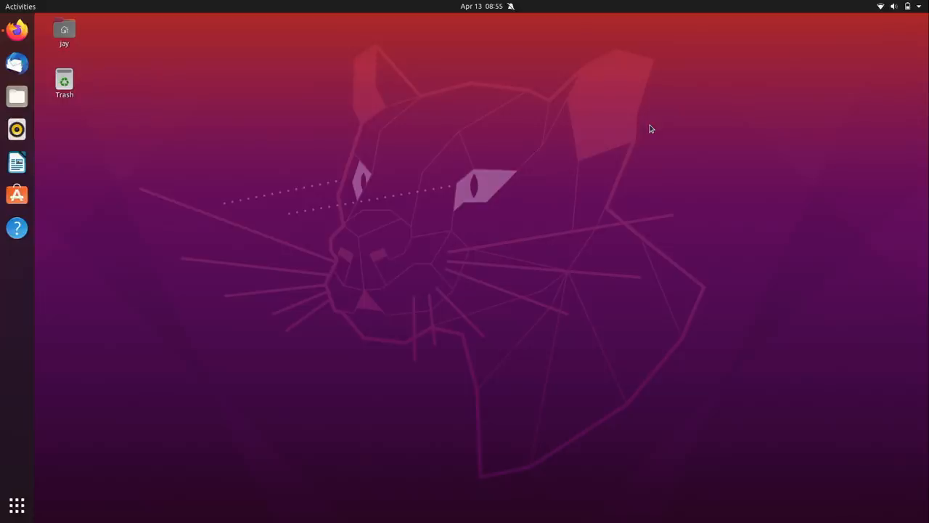
mouse_move(748, 416)
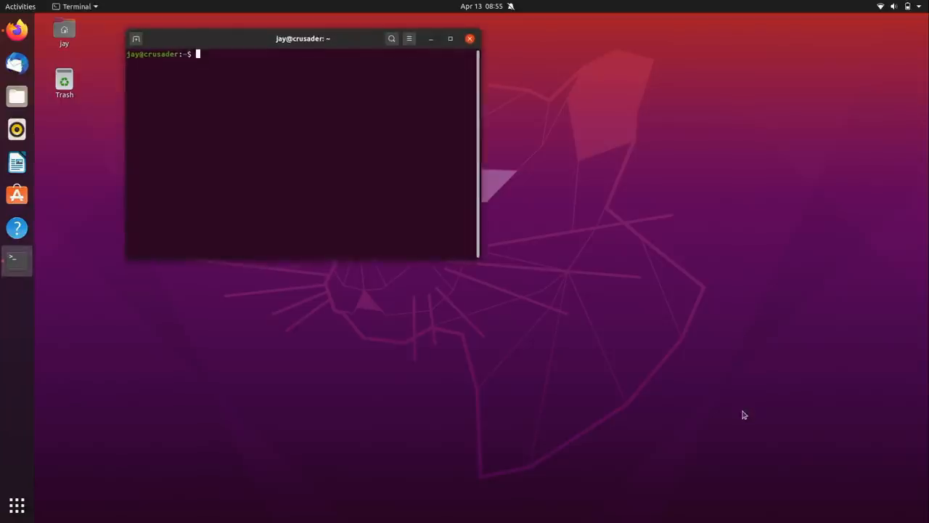
Run 'sudo apt update && sudo apt install git', giving the password and confirming with Y.
left_click(450, 37)
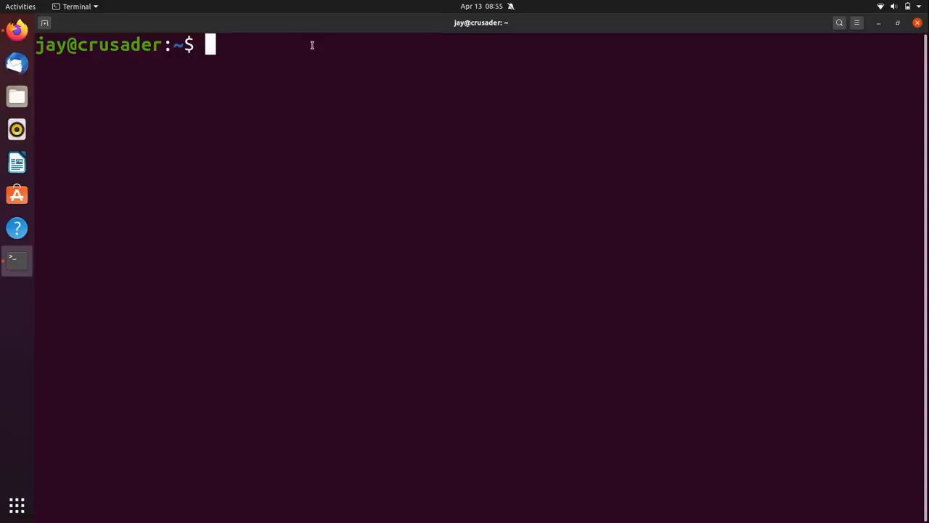
type("which")
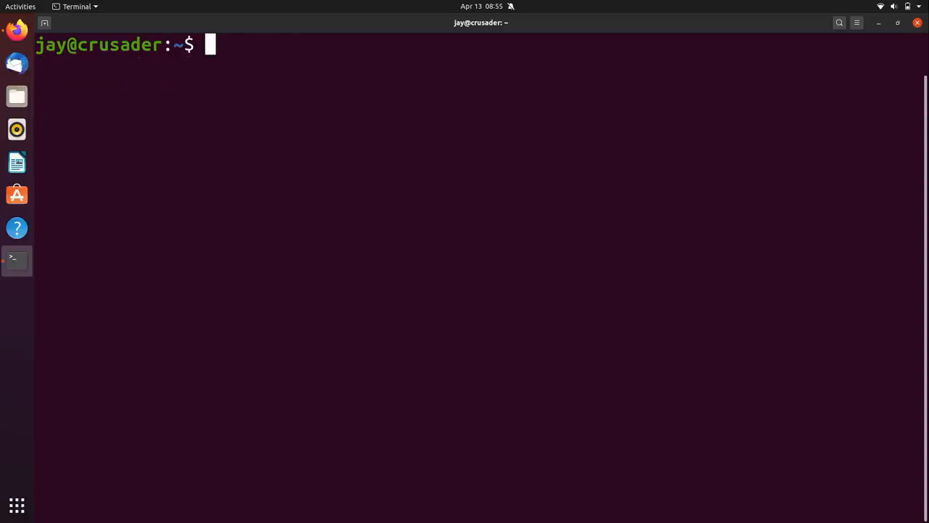
type("sudo apt updat")
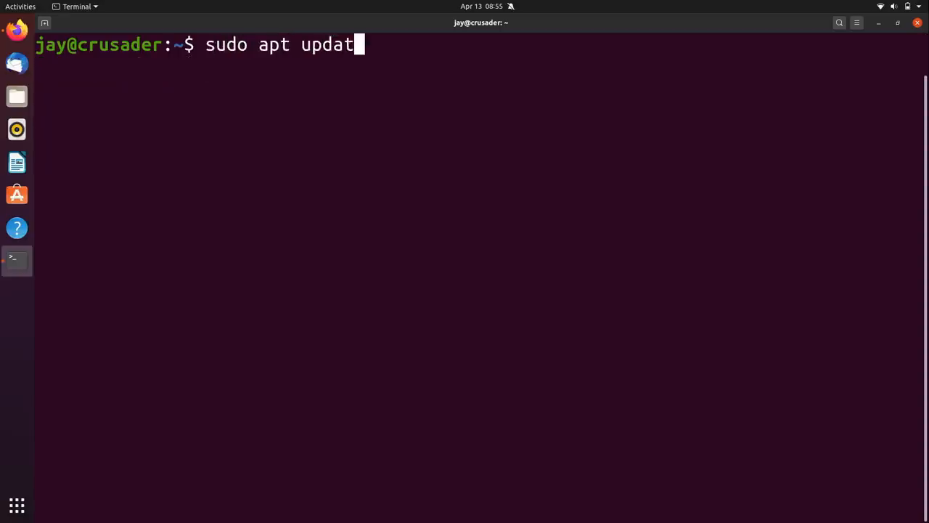
type("e &&")
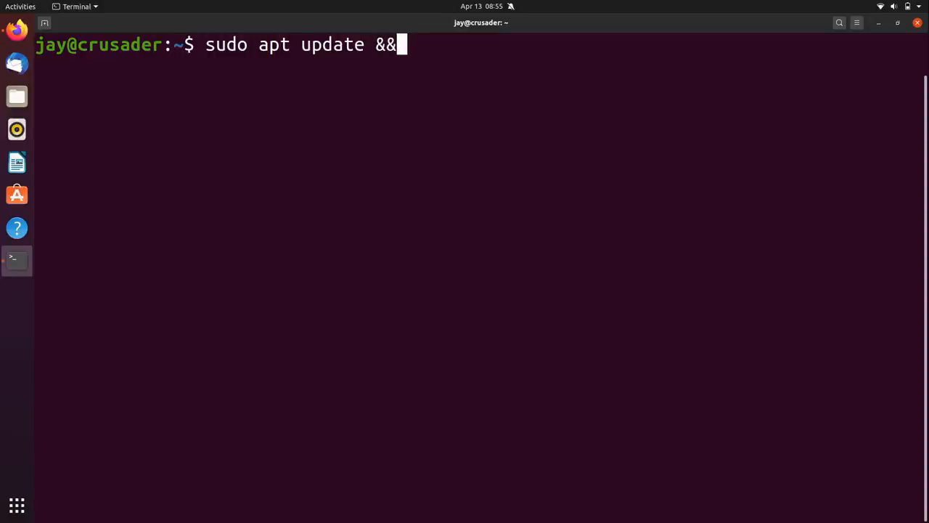
type("sudo apt ins")
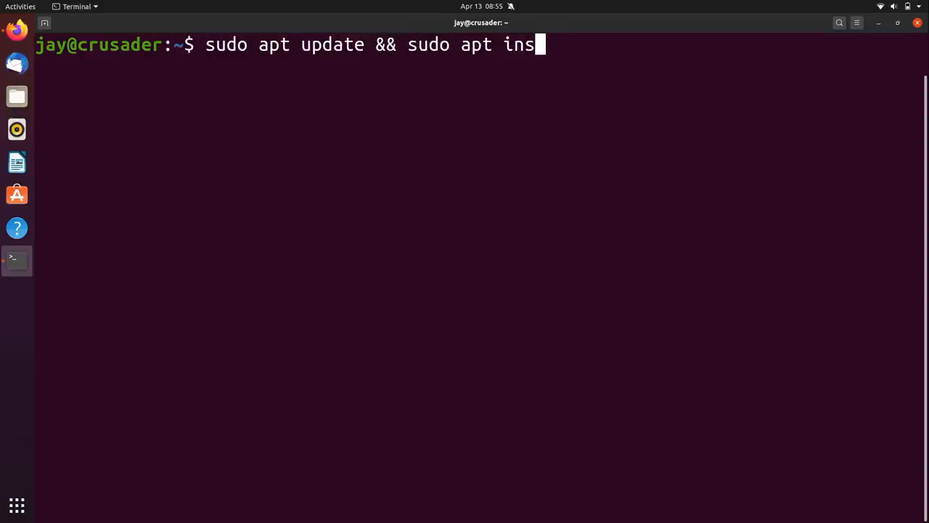
type("tall git")
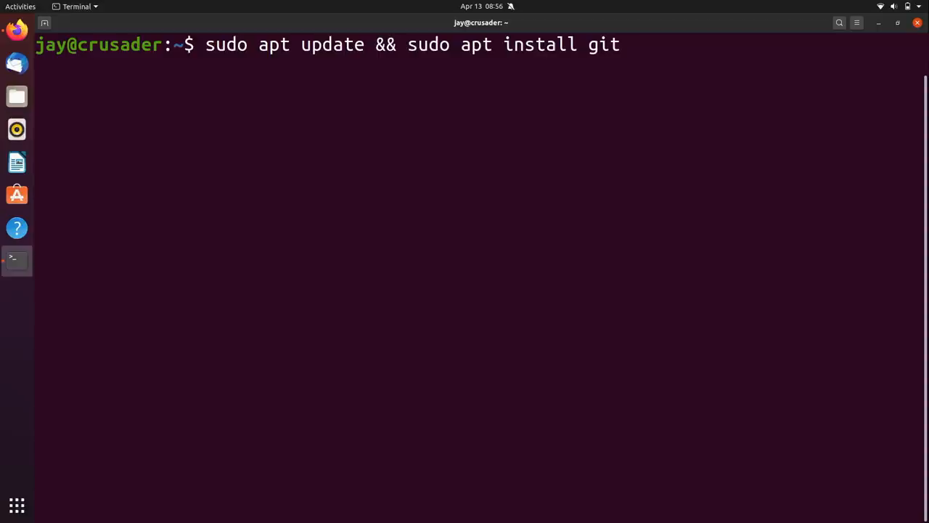
key("Return")
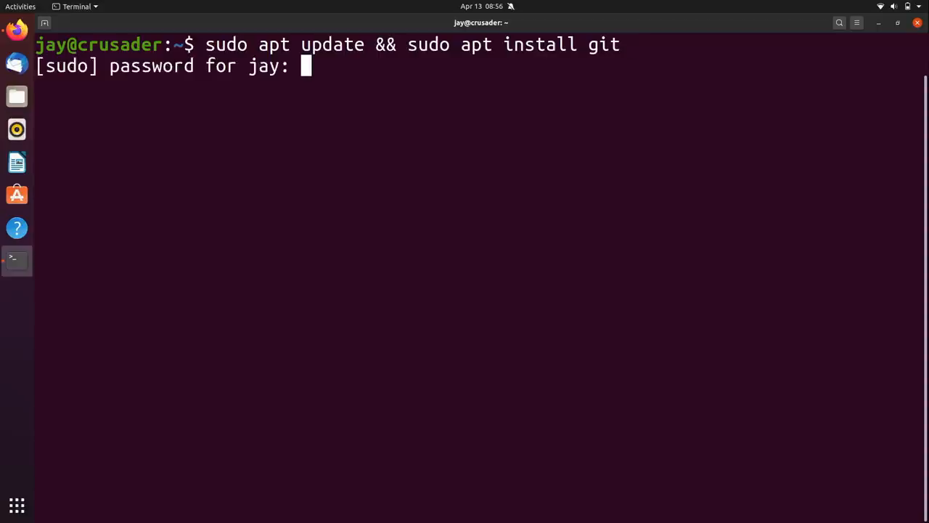
key("Return")
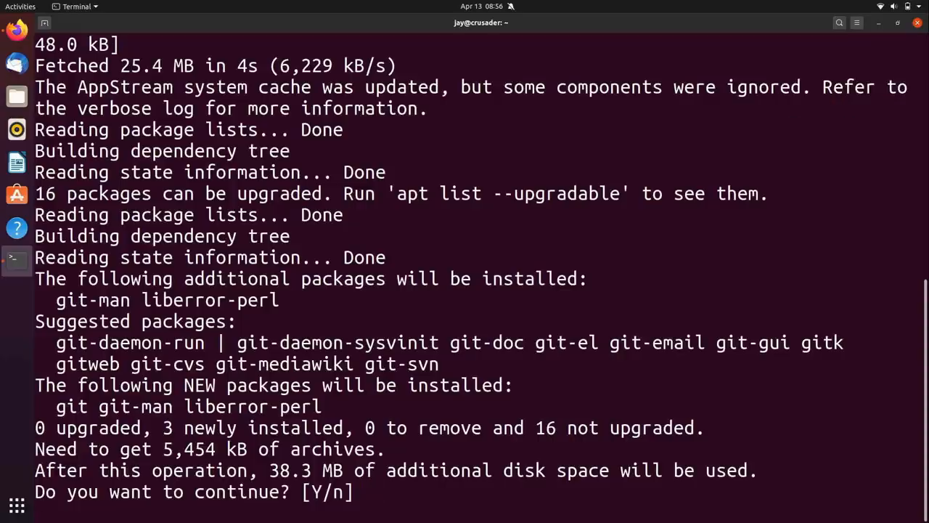
type("Y")
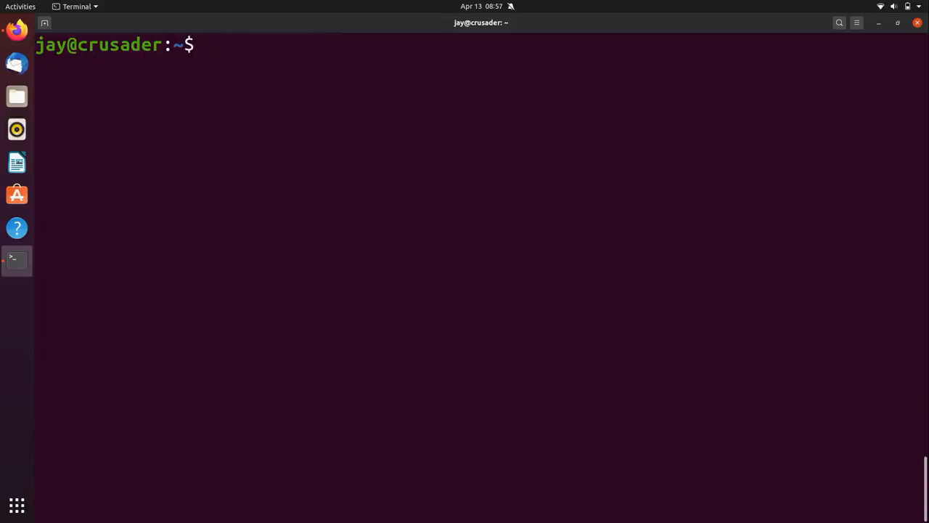
type("git clone")
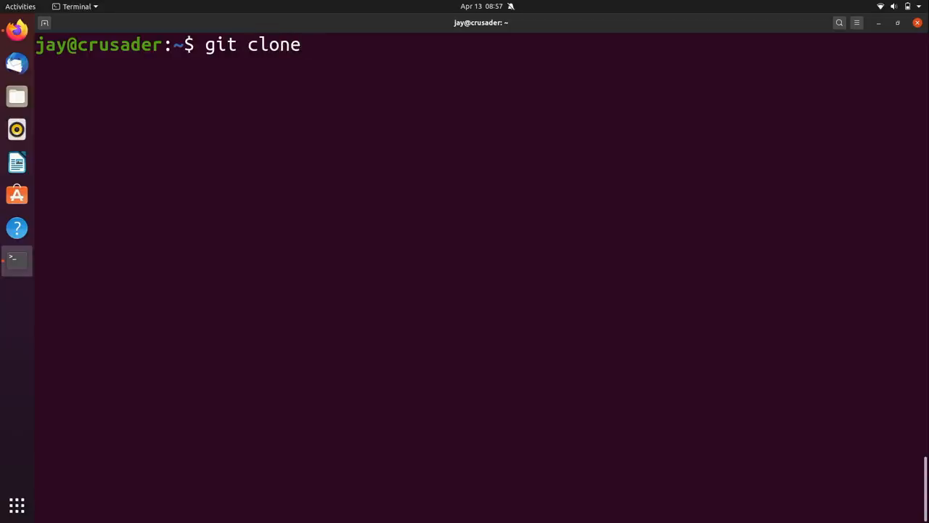
type("https://github.com/pop-os/shell.git")
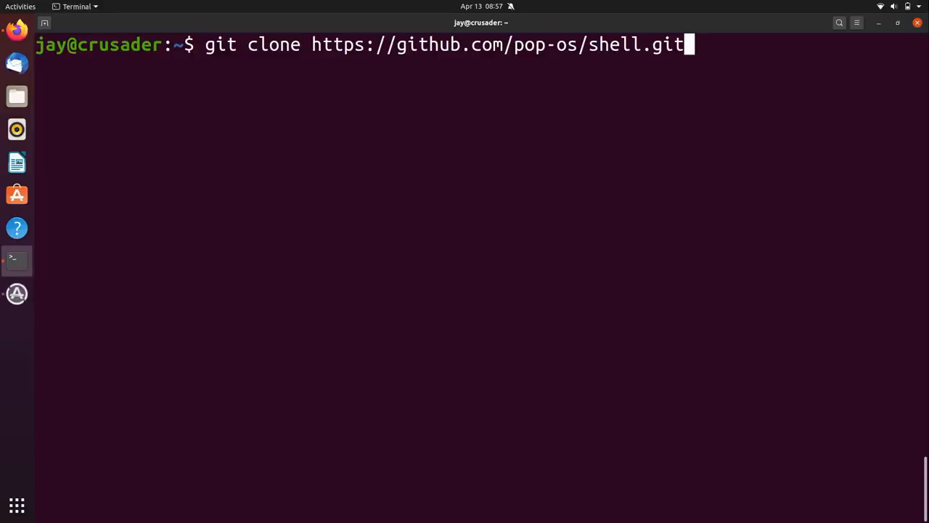
key("Return")
type("ls -")
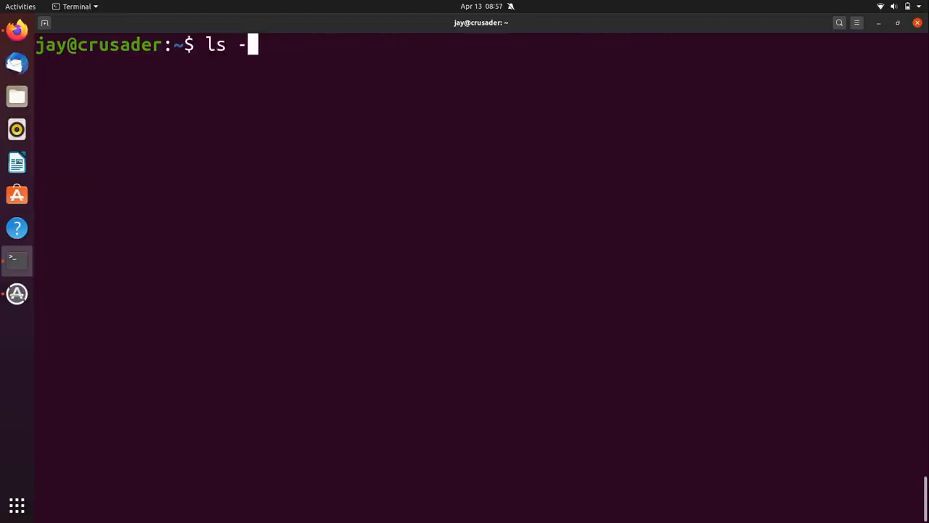
List the home folder to confirm the shell clone and locate rebuild.sh.
key("Return")
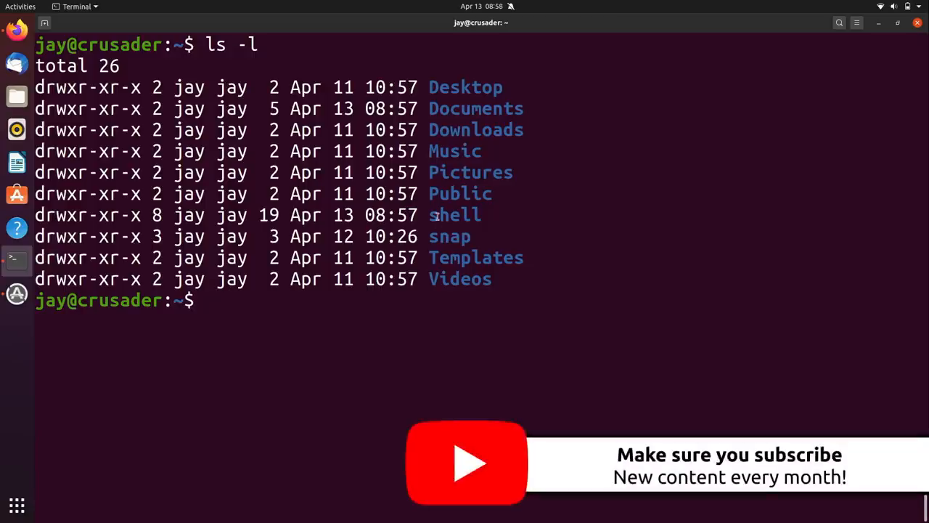
double_click(454, 215)
type("cd shell")
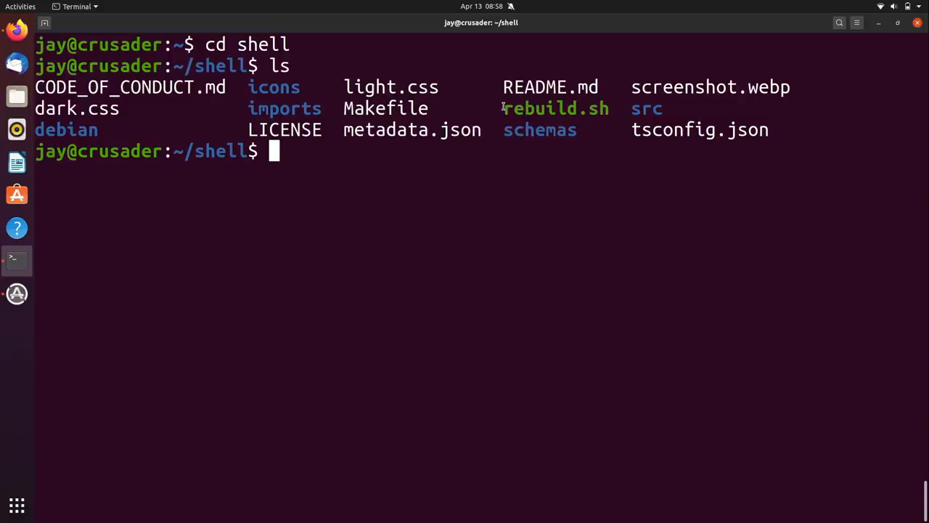
double_click(554, 108)
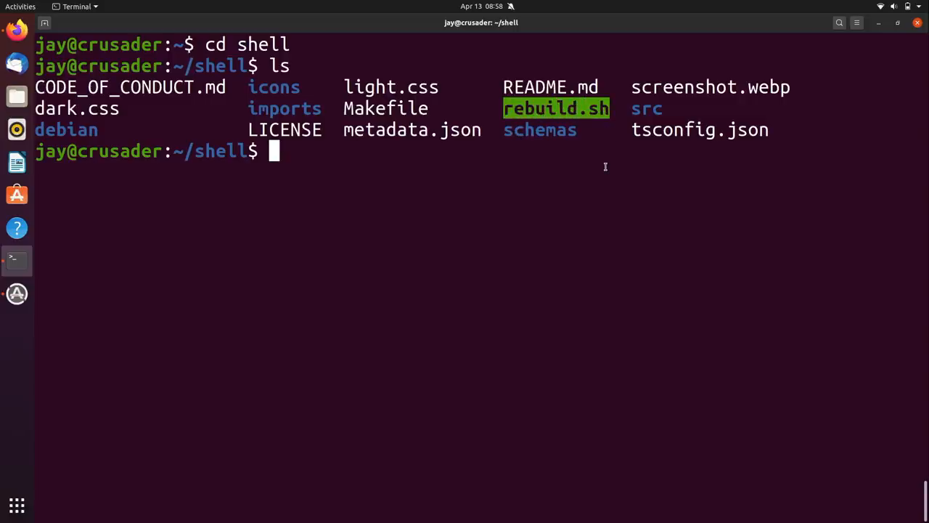
type("sh rebuild.sh")
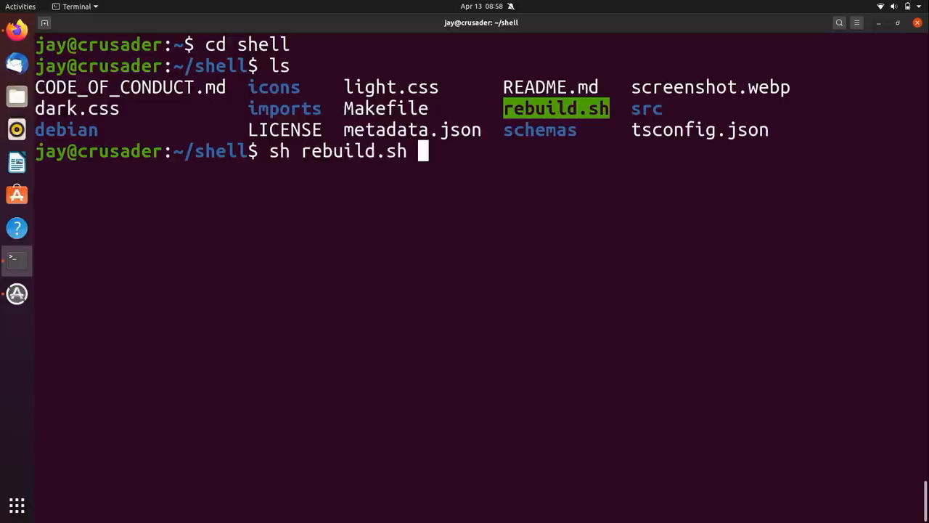
Run rebuild.sh, then install the missing node-typescript package with apt.
key("Return")
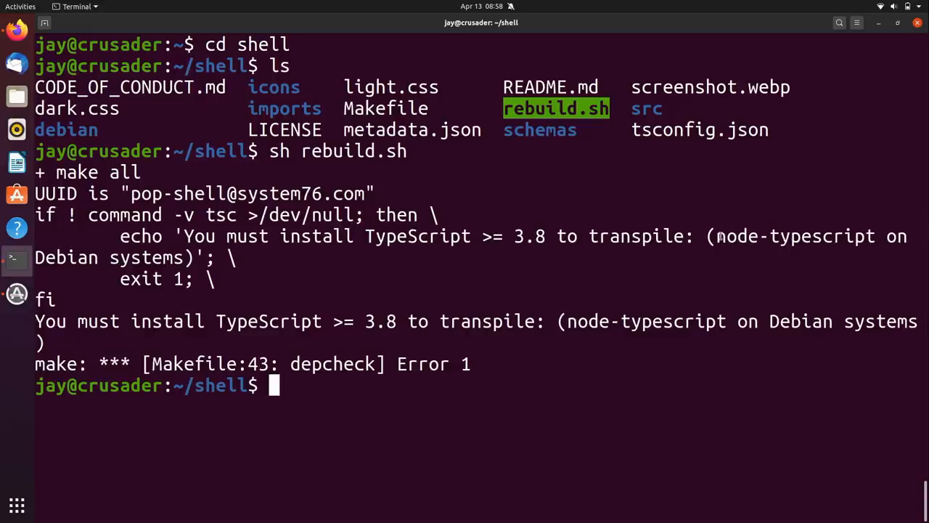
double_click(796, 235)
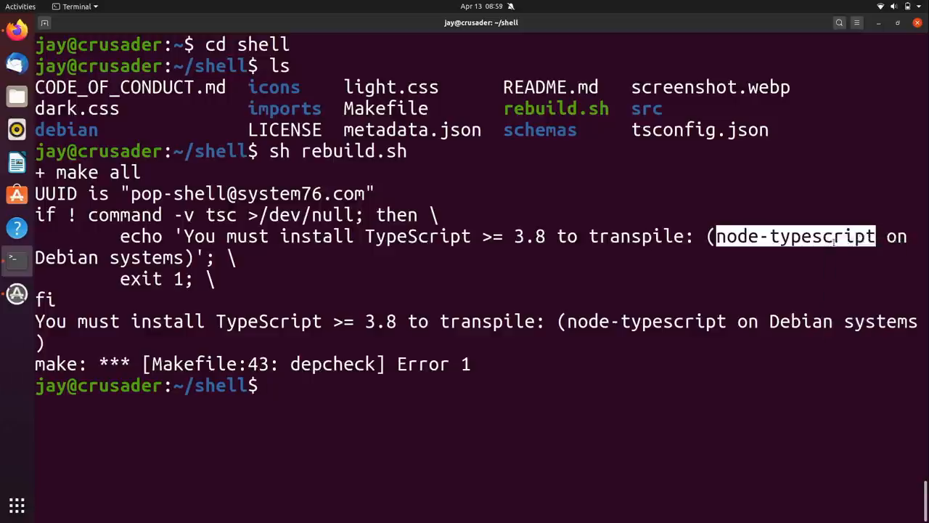
type("sudo")
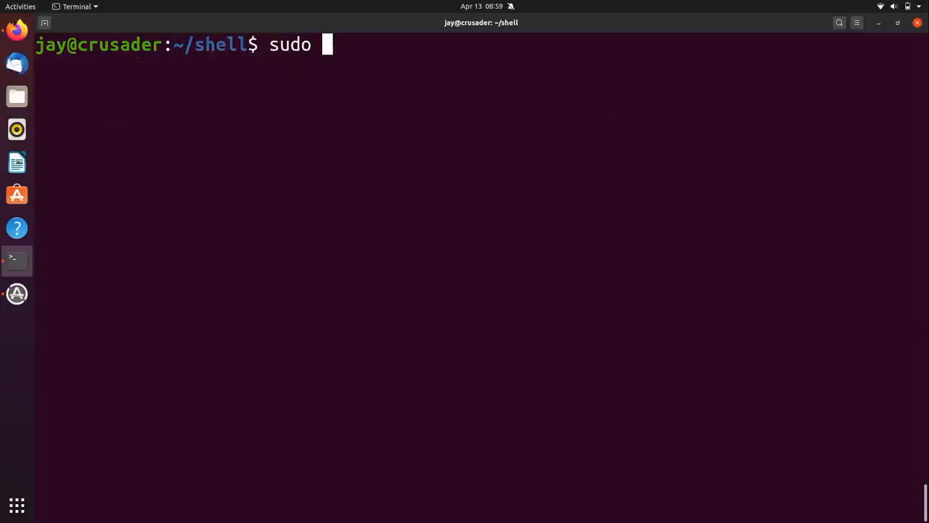
type("apt install")
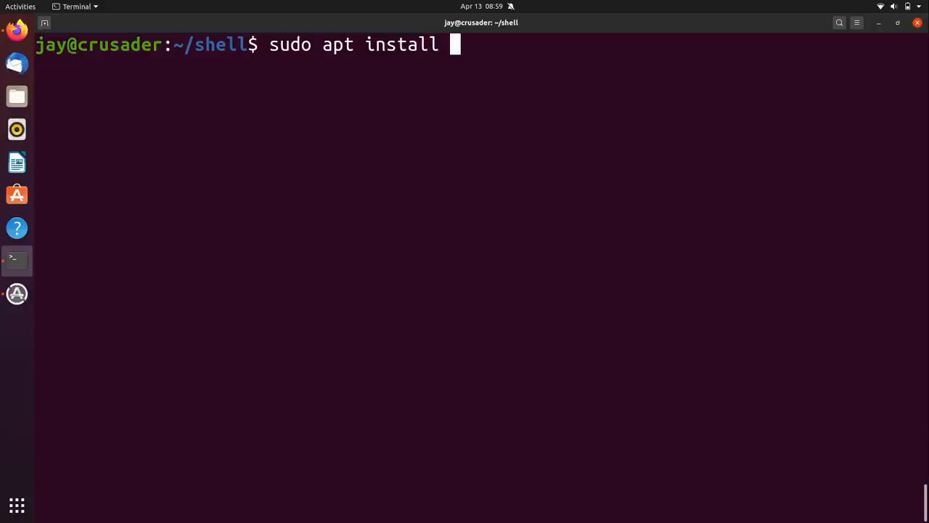
type("node-typescript")
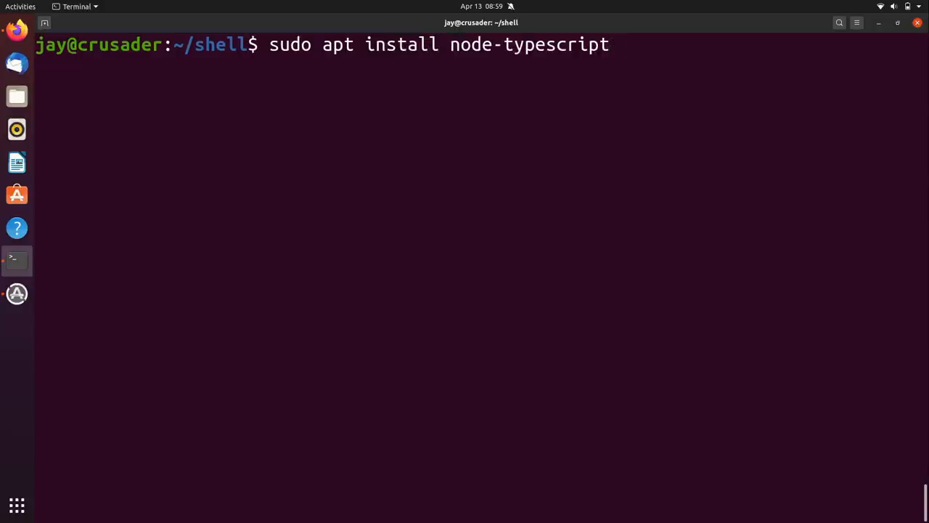
key("Return")
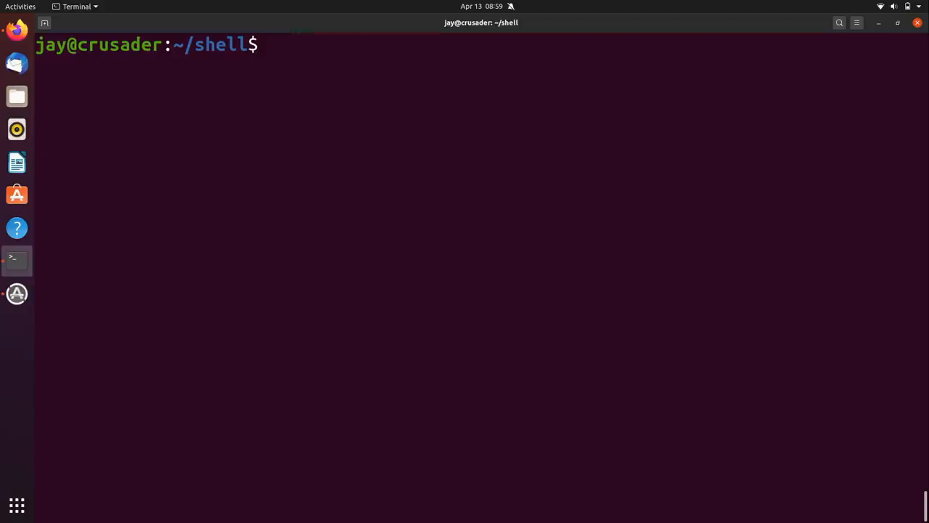
Recall and rerun 'sh rebuild.sh' to build and install Pop Shell.
key("ctrl+r")
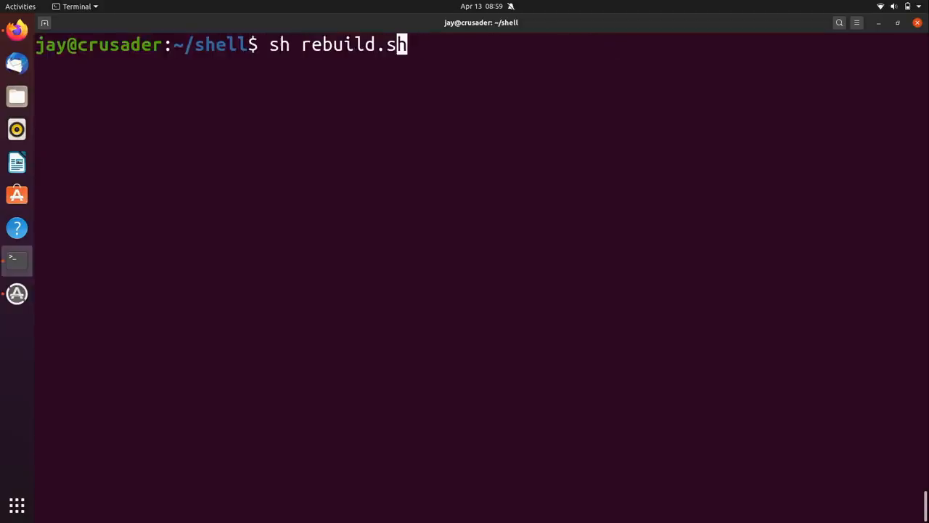
key("Return")
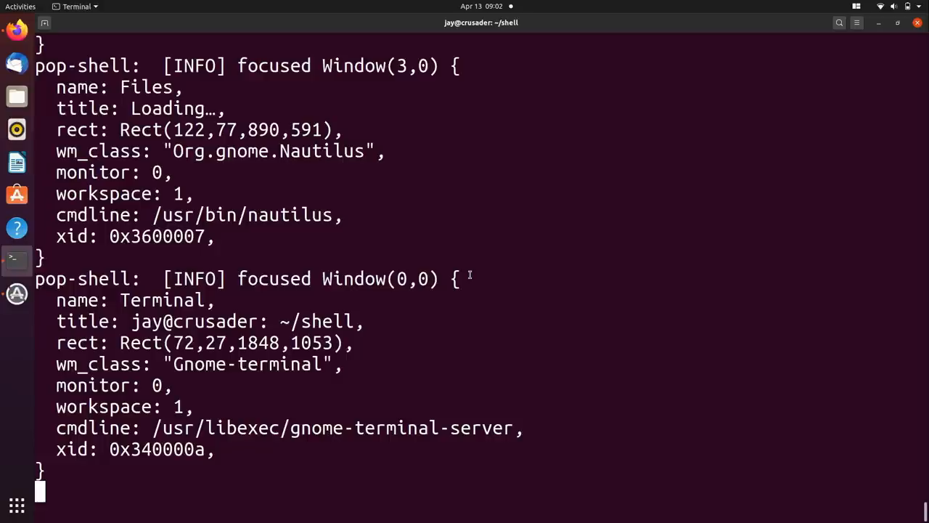
mouse_move(645, 170)
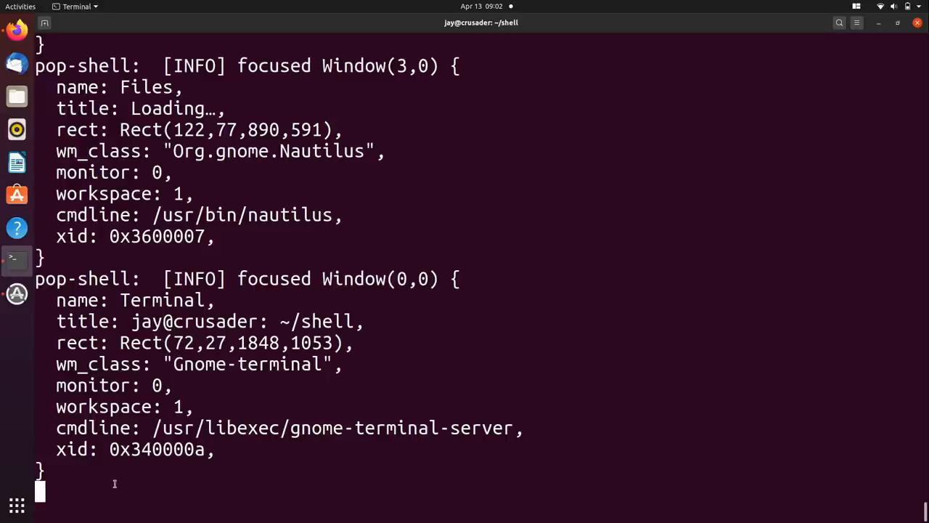
mouse_move(78, 492)
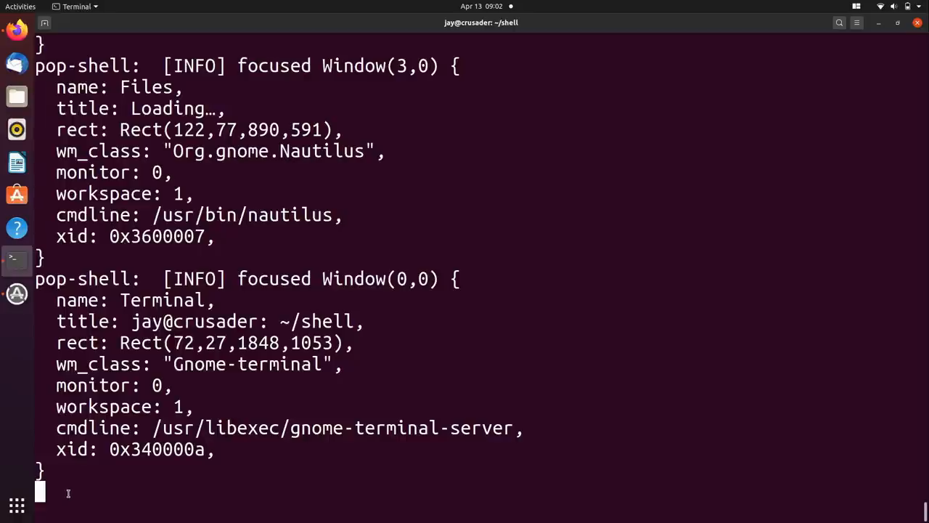
mouse_move(845, 35)
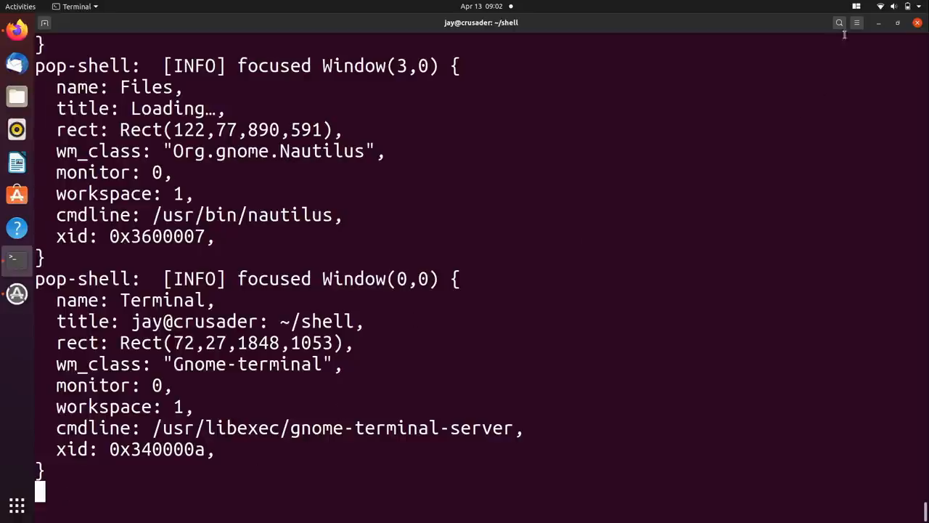
Toggle Tile Windows on from the Pop Shell panel menu.
left_click(856, 6)
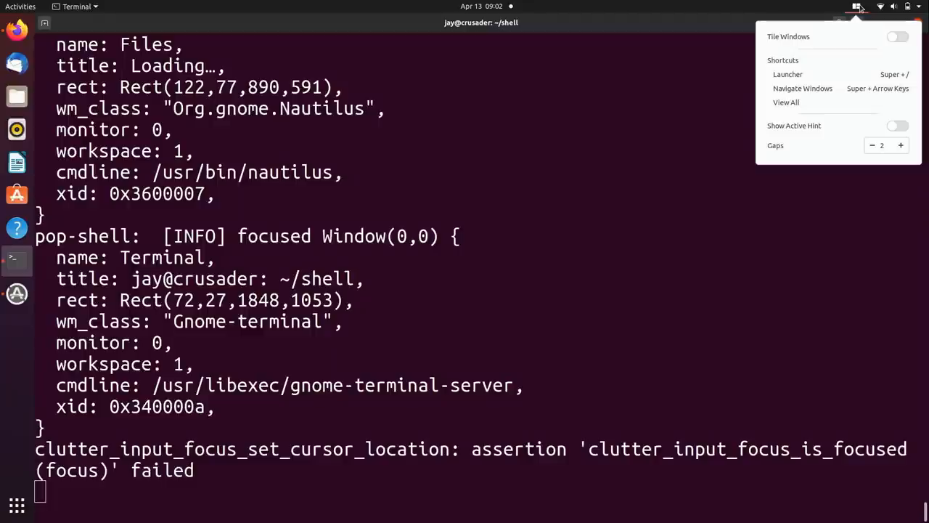
left_click(897, 37)
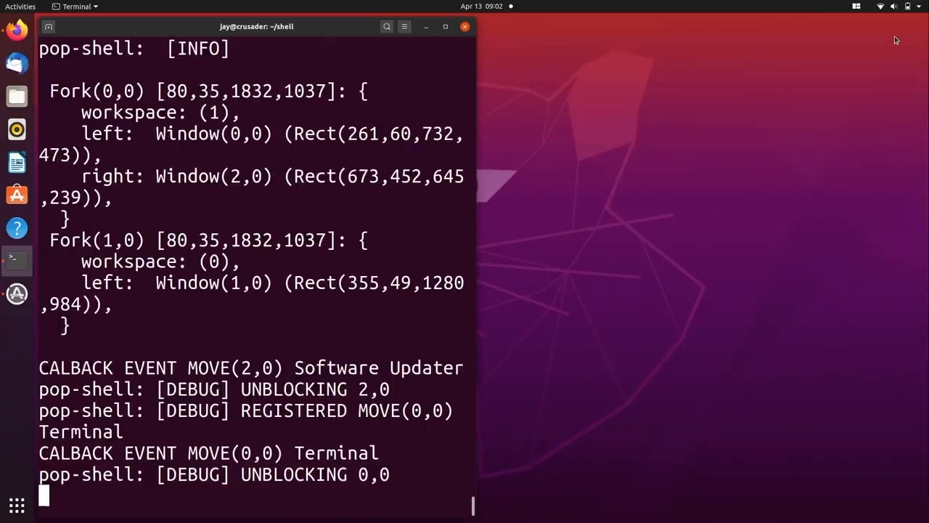
mouse_move(781, 85)
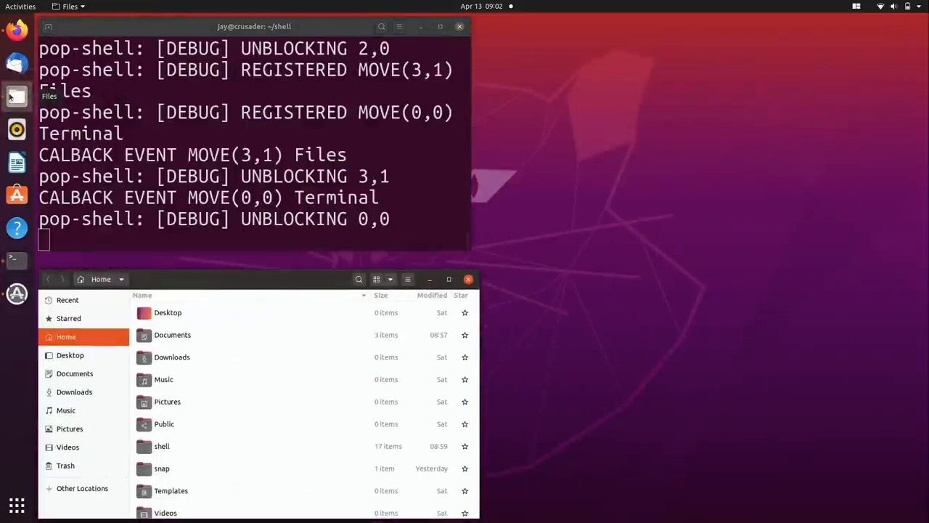
mouse_move(16, 162)
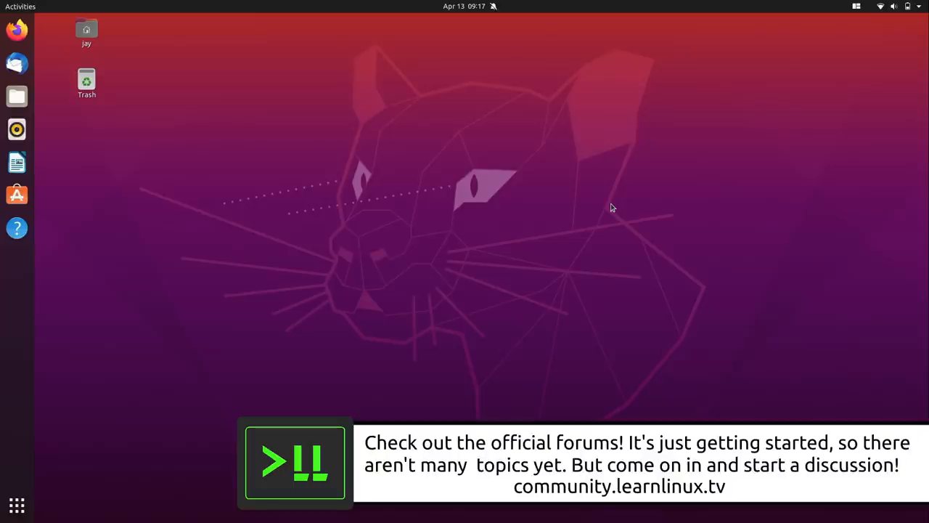
mouse_move(444, 113)
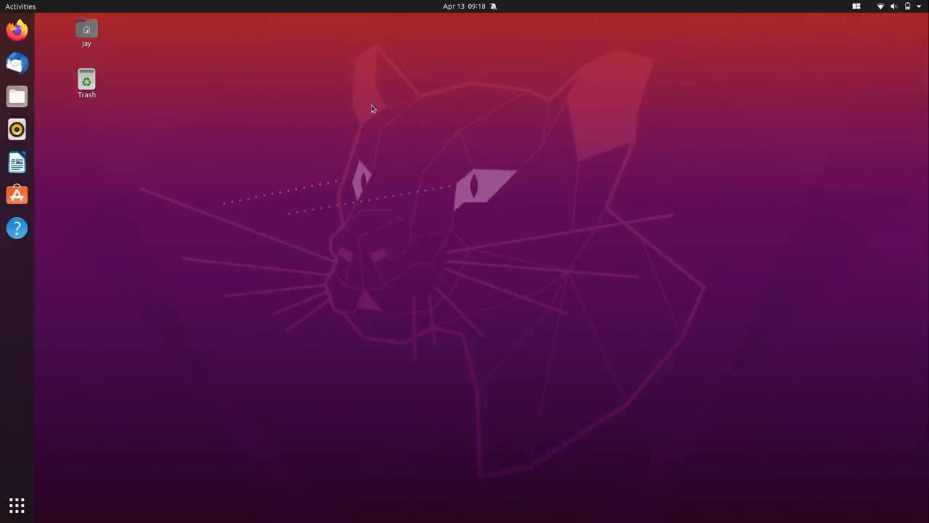
Open the home folder from the desktop and enable Show Active Hint in the Pop Shell menu.
left_click(87, 32)
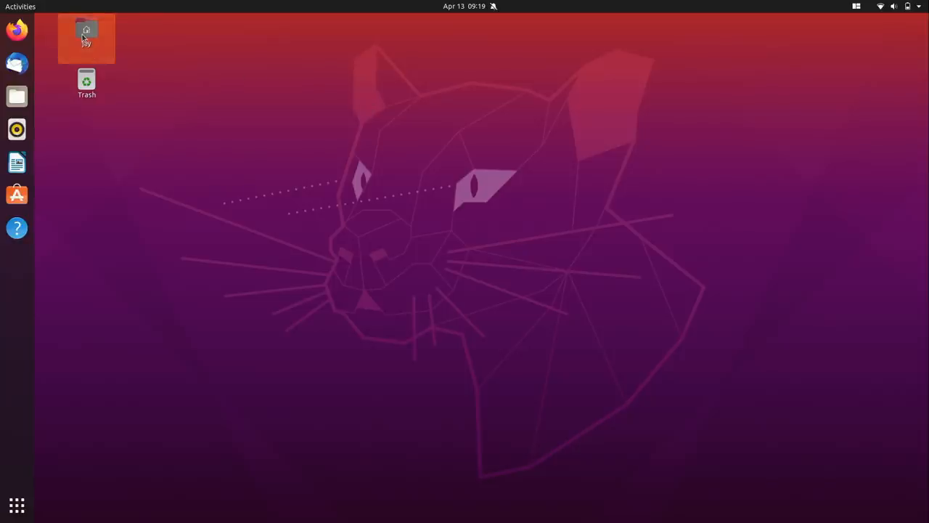
double_click(87, 37)
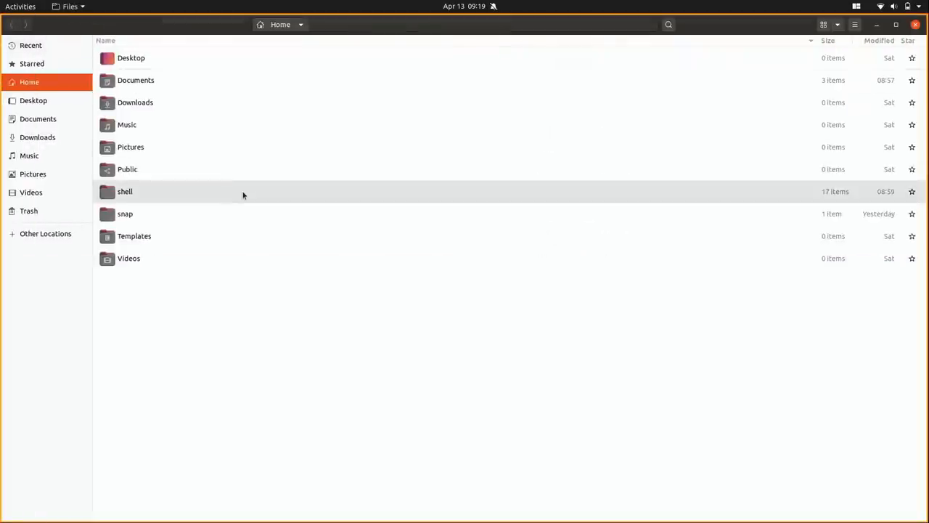
mouse_move(239, 408)
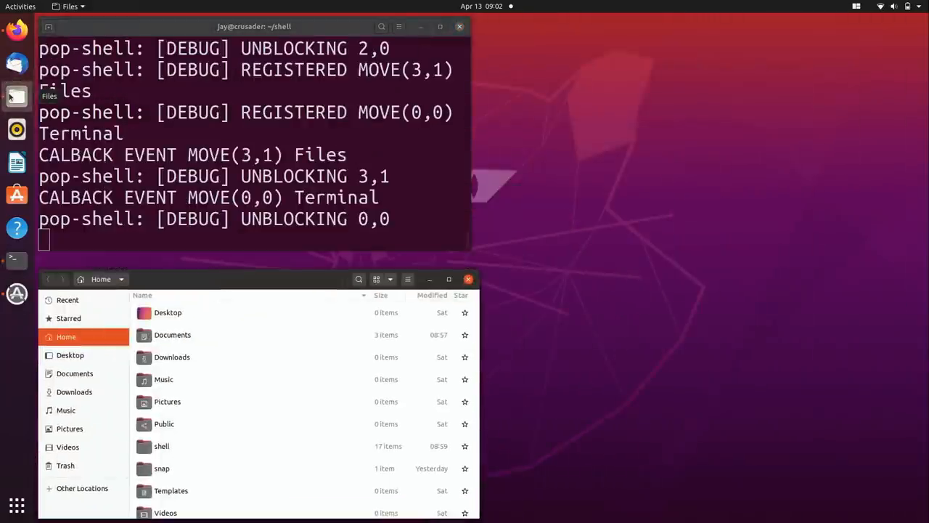
mouse_move(16, 163)
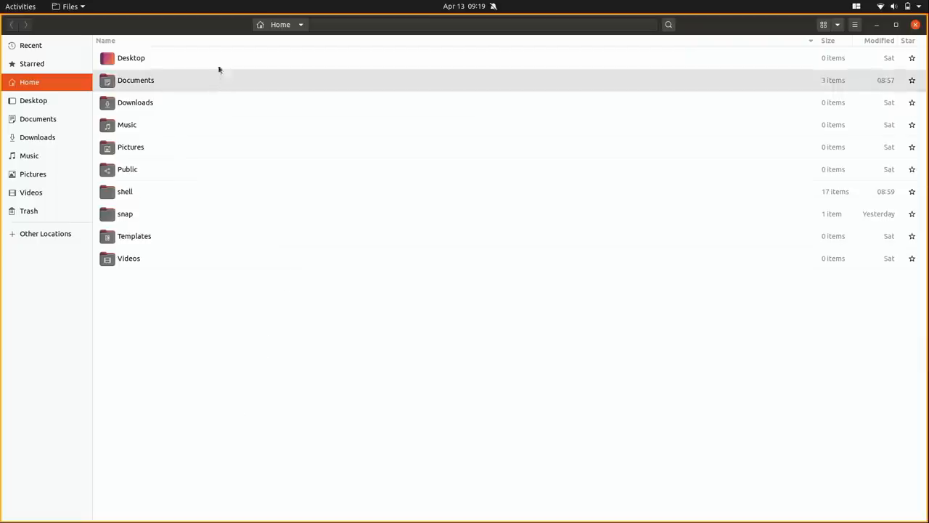
mouse_move(697, 505)
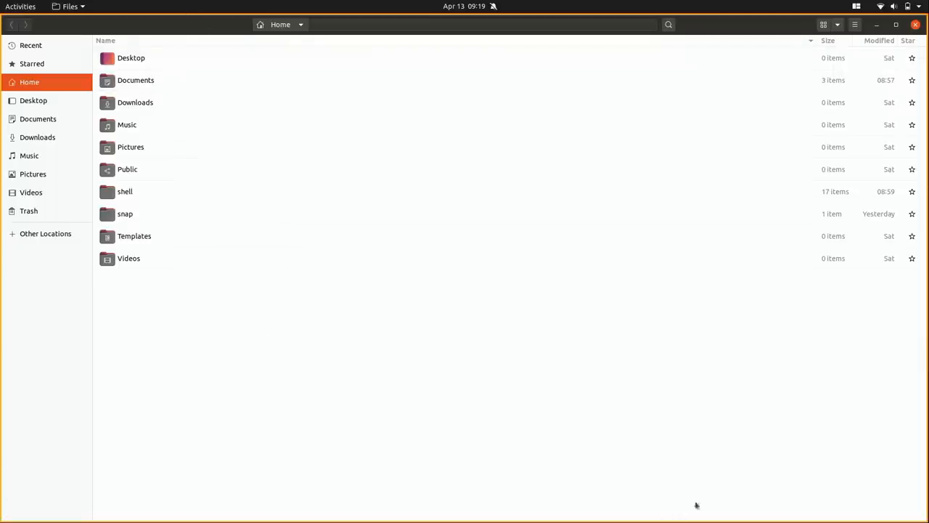
mouse_move(525, 17)
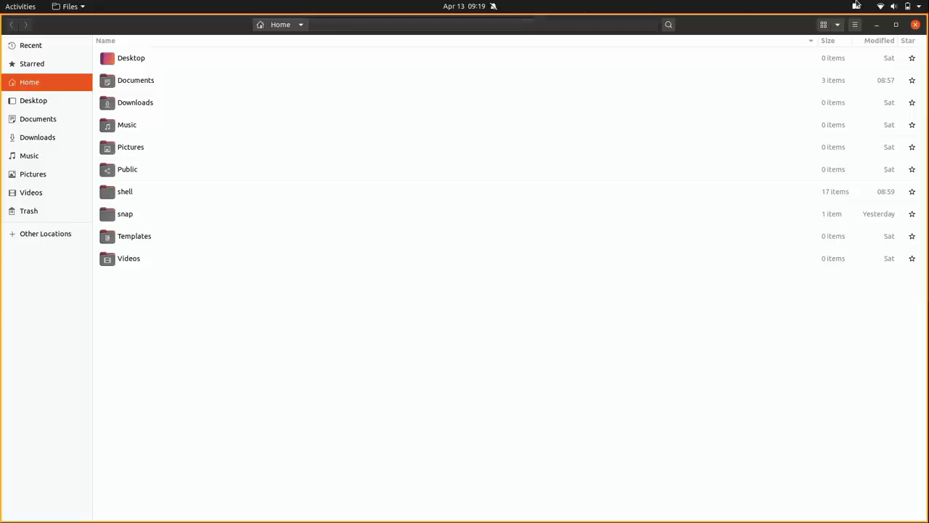
left_click(856, 6)
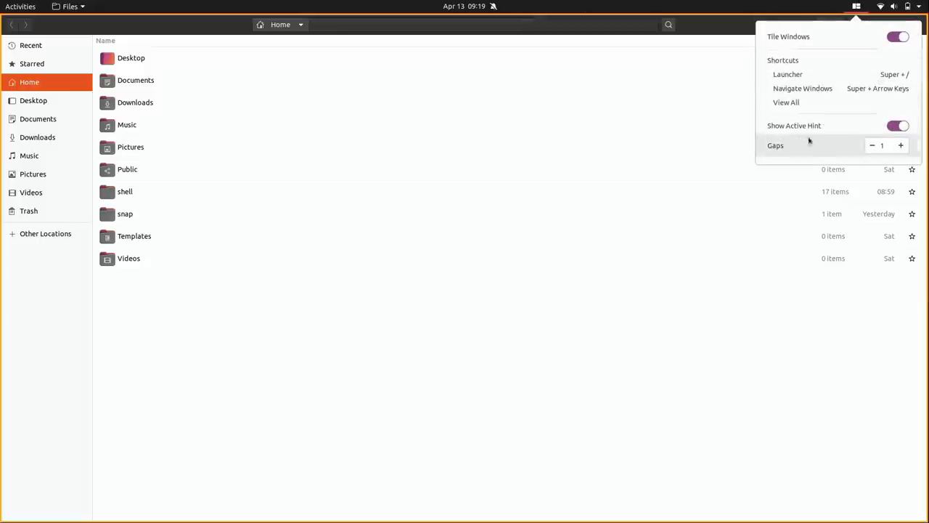
mouse_move(852, 132)
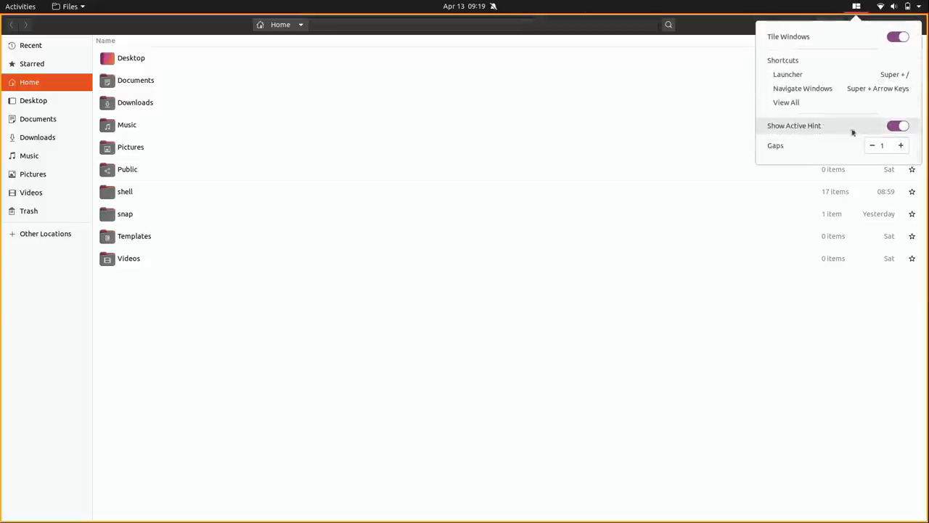
left_click(897, 125)
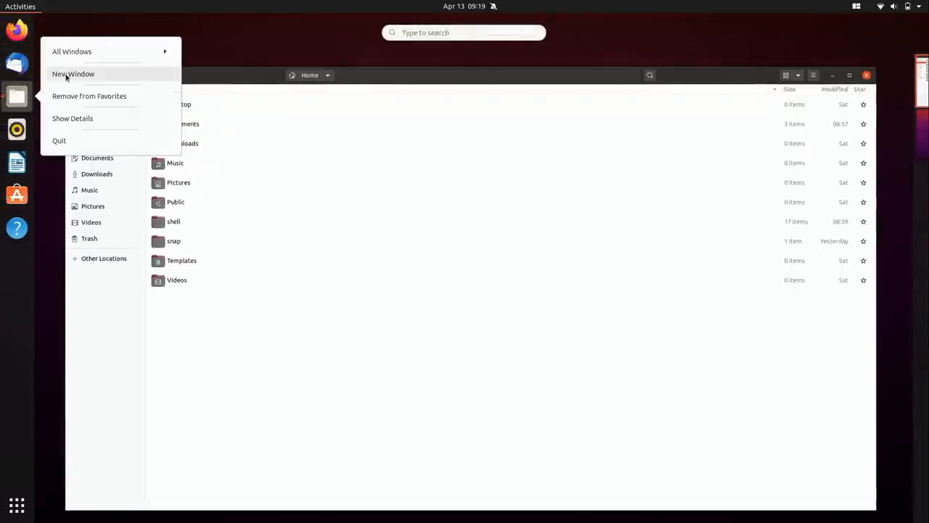
Open three more Files Home windows via the dock and Files > New Window.
left_click(72, 72)
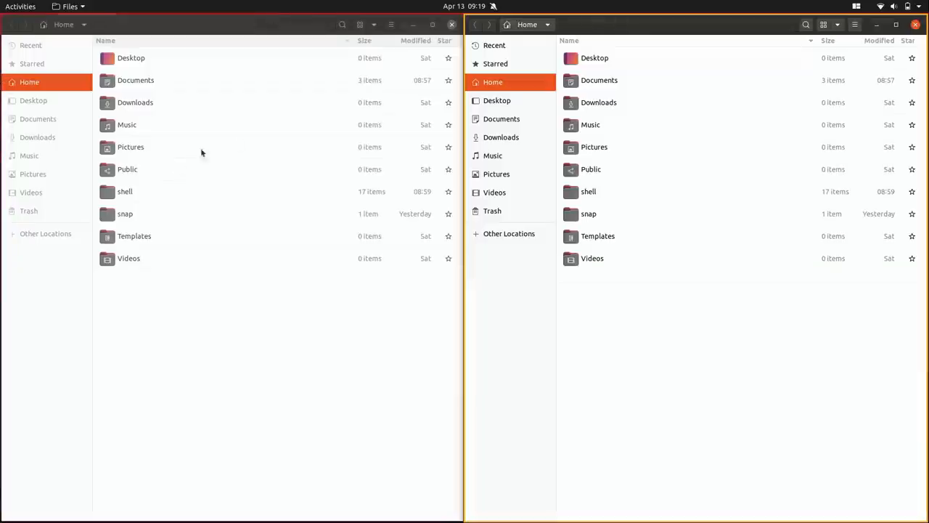
mouse_move(433, 190)
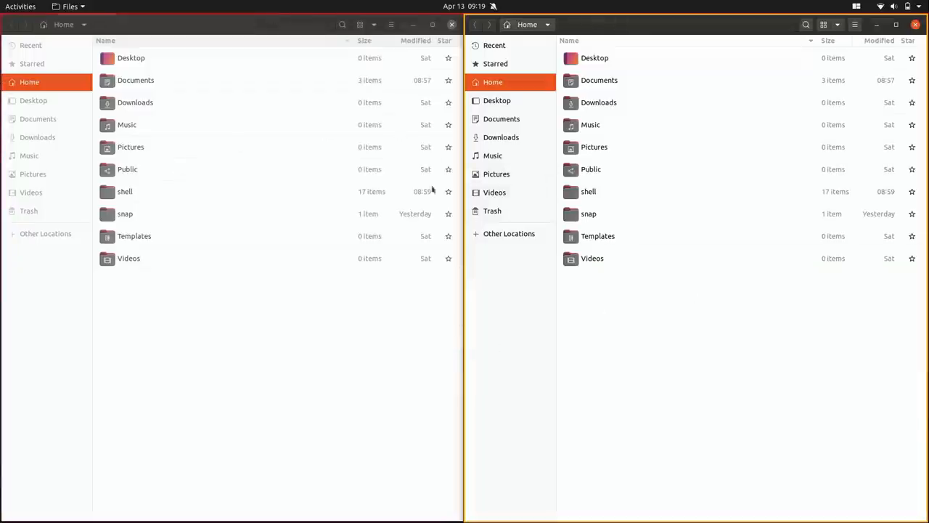
left_click(70, 6)
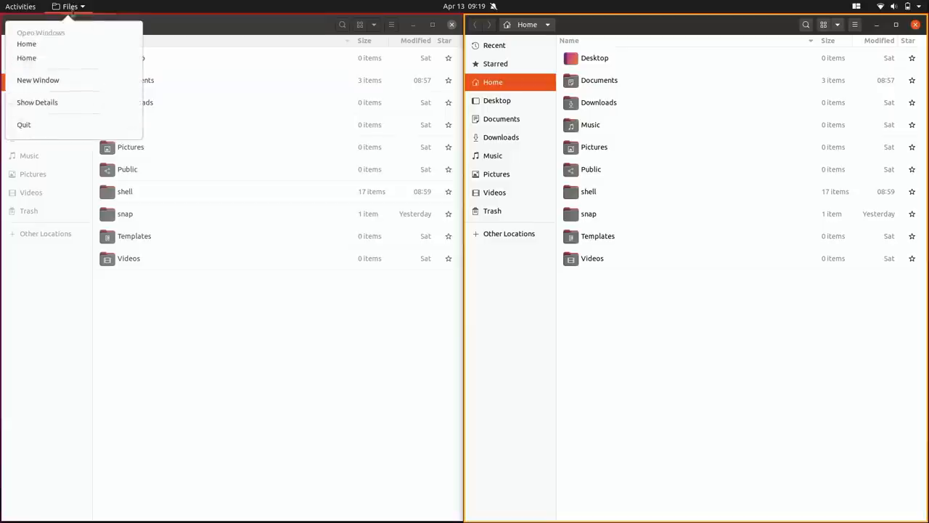
left_click(37, 80)
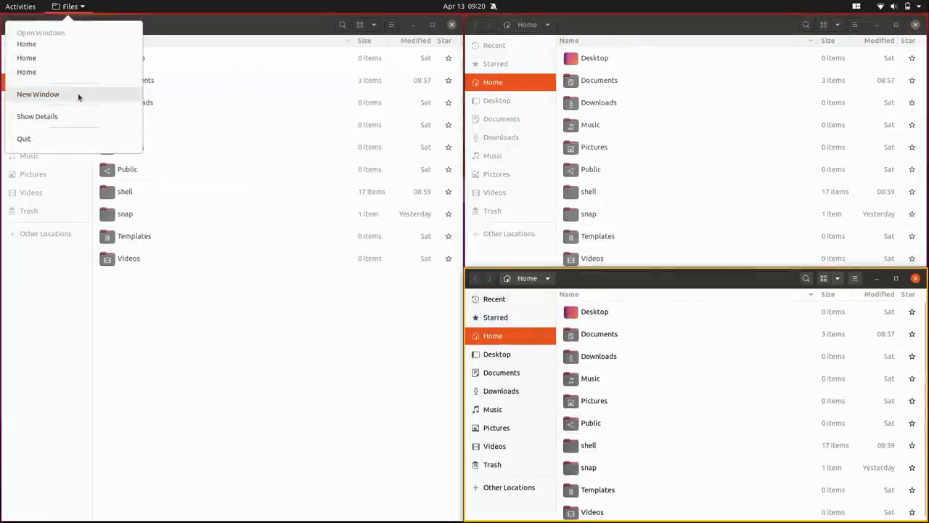
left_click(37, 93)
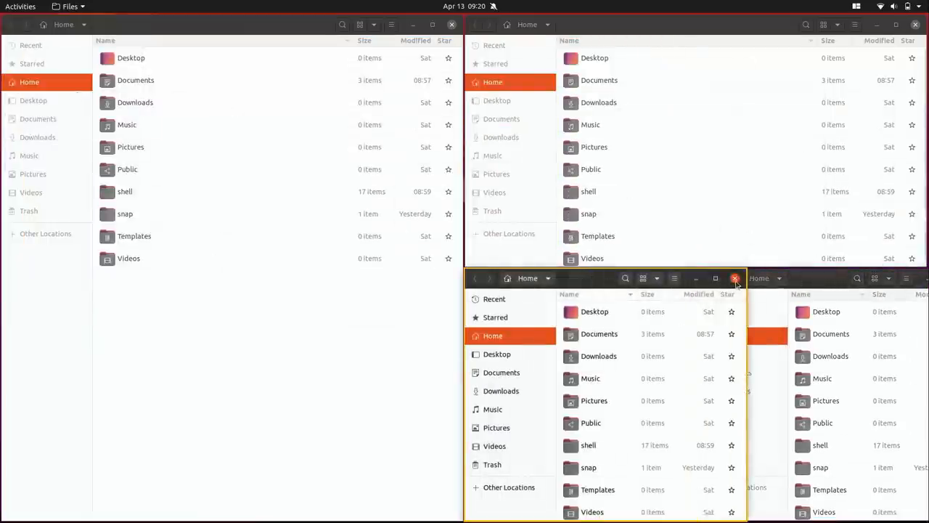
left_click(734, 279)
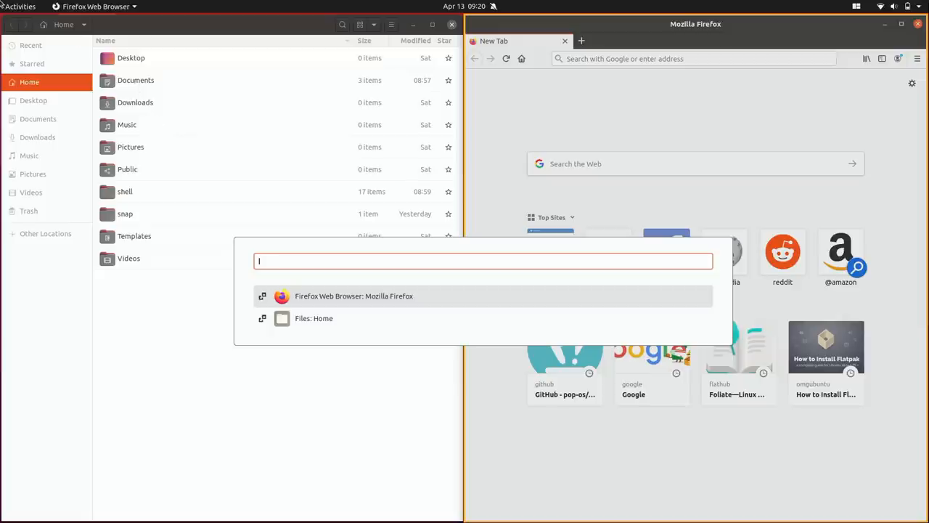
Search 'writ' in the launcher and start LibreOffice Writer.
left_click(20, 6)
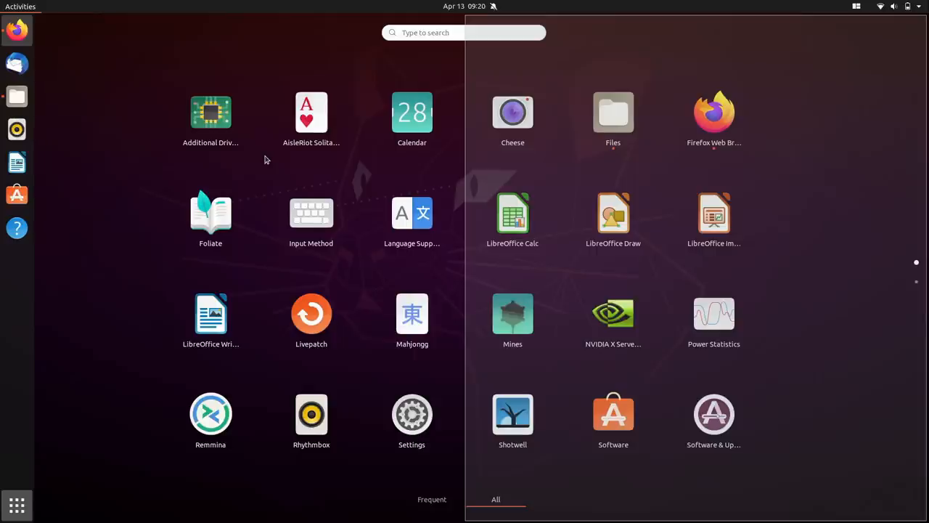
mouse_move(29, 6)
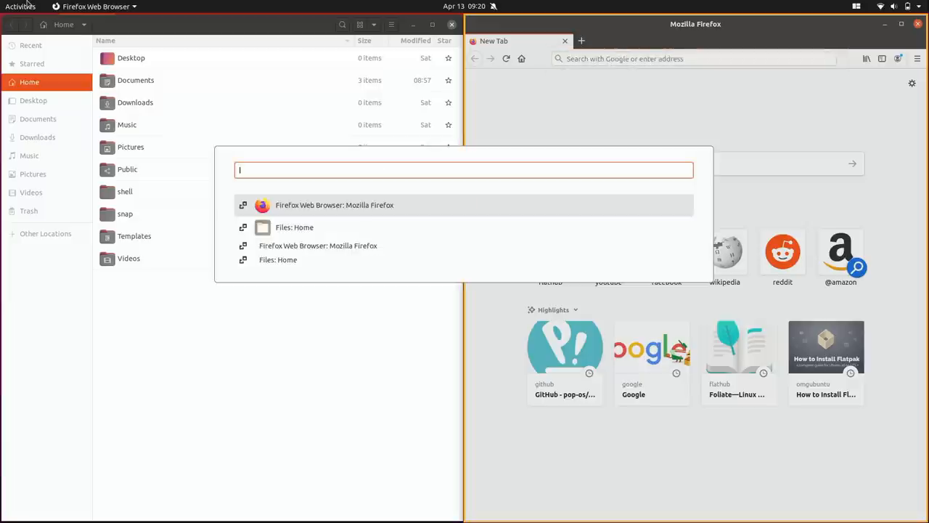
type("writ")
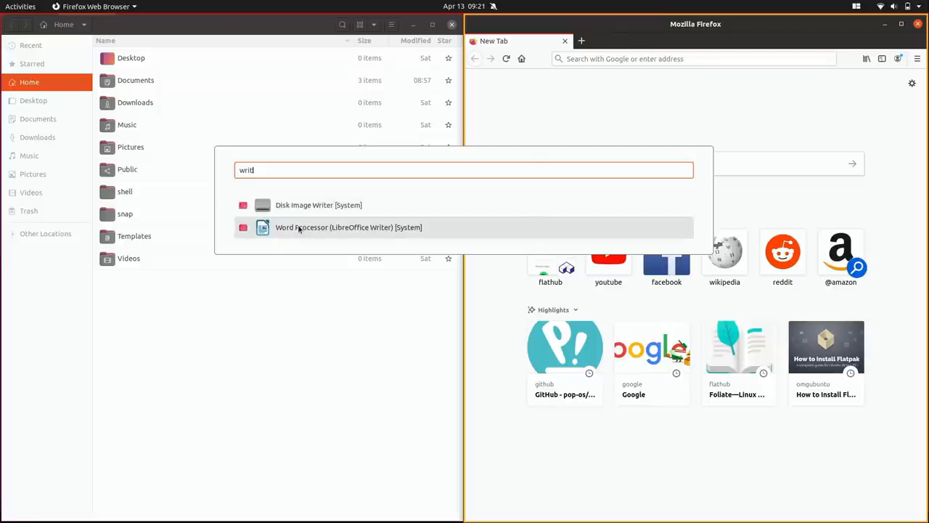
left_click(348, 226)
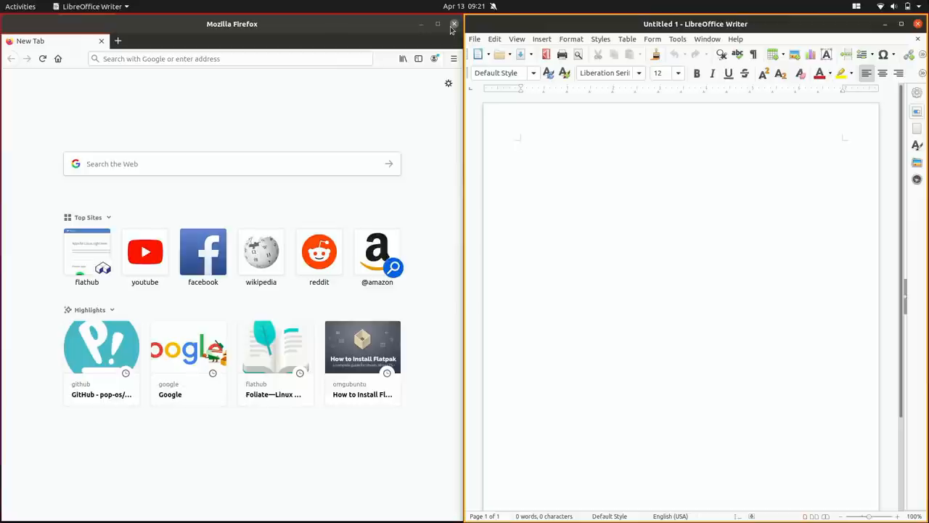
Close the Files window so Firefox and Writer tile side by side.
left_click(519, 143)
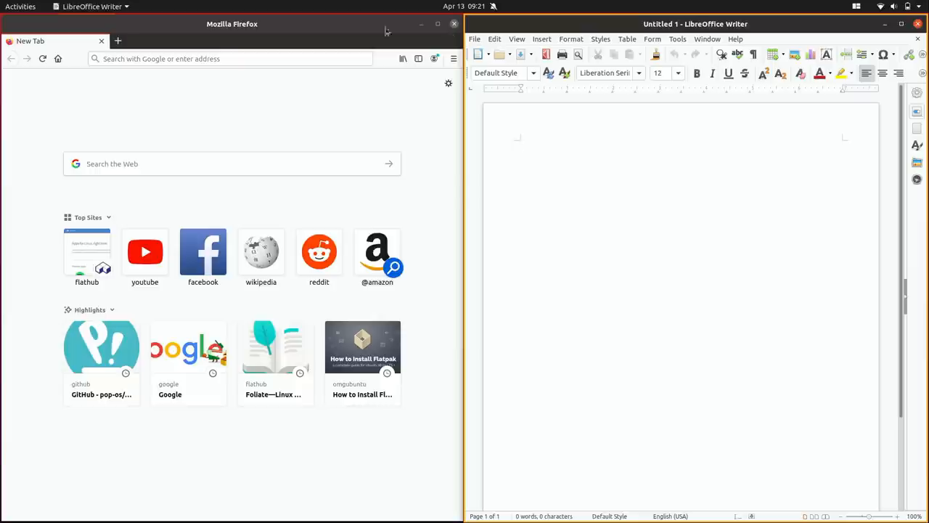
left_click(520, 144)
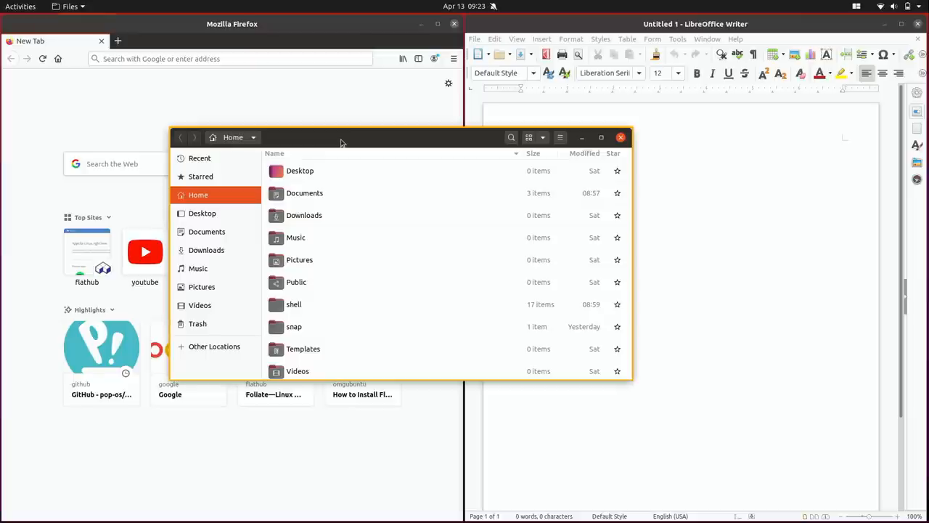
Move the floating Files Home window by dragging its header over the tiled windows.
left_click_drag(341, 136, 383, 127)
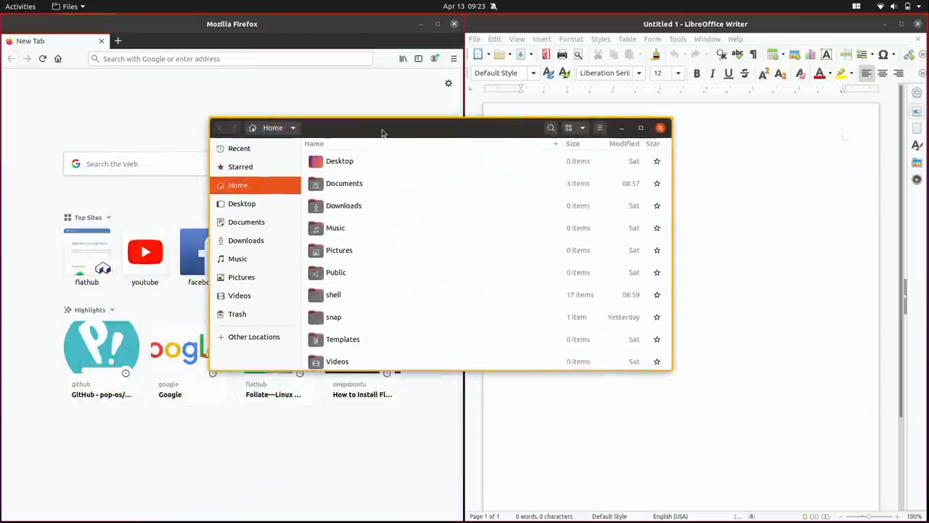